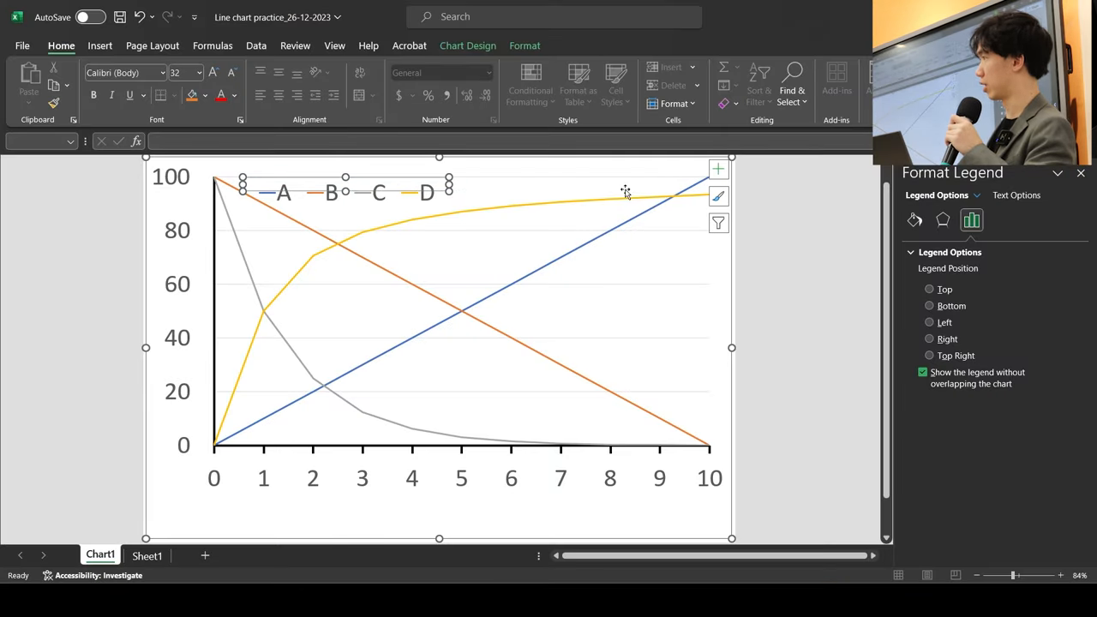
Select the legend, then drag the plot area's bottom edge down to enlarge it
left_click(379, 192)
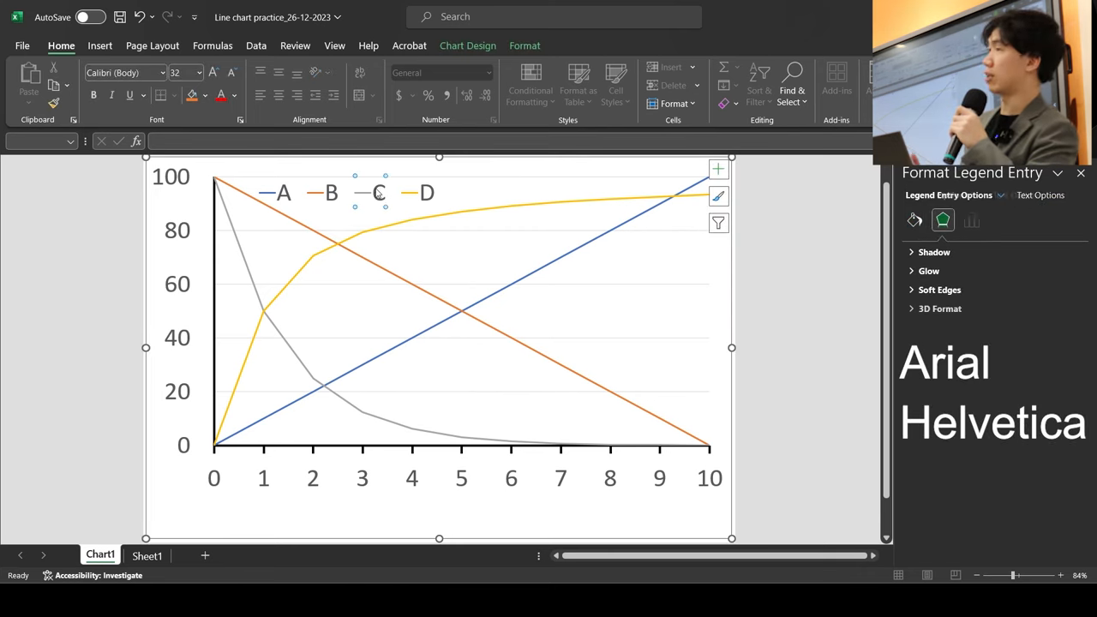
left_click(377, 193)
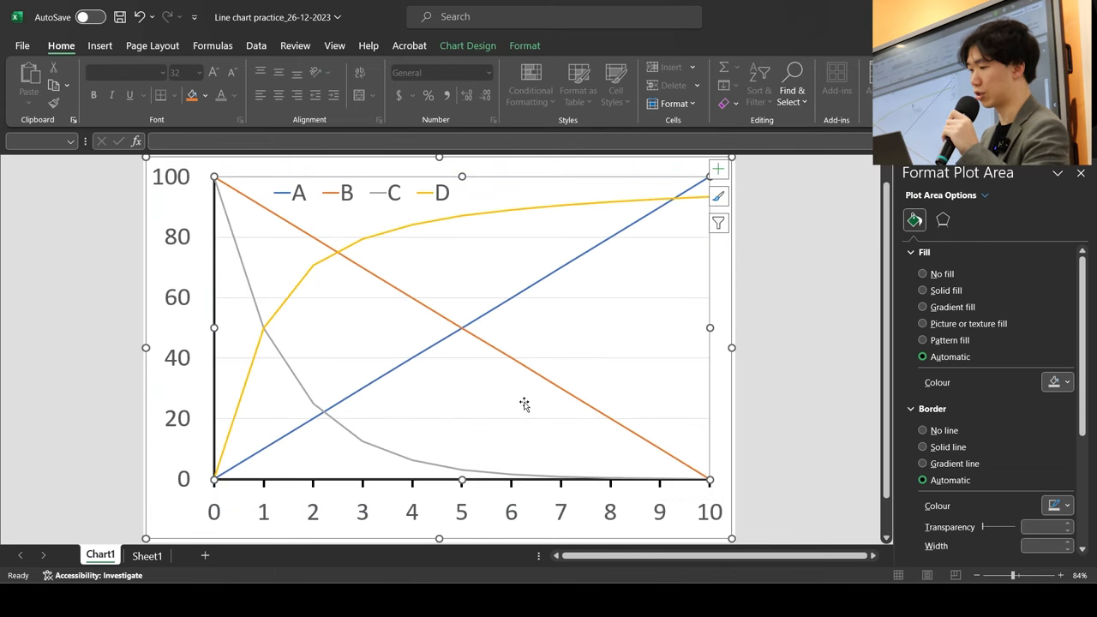
Change the horizontal major gridlines to a dashed line style
left_click(428, 244)
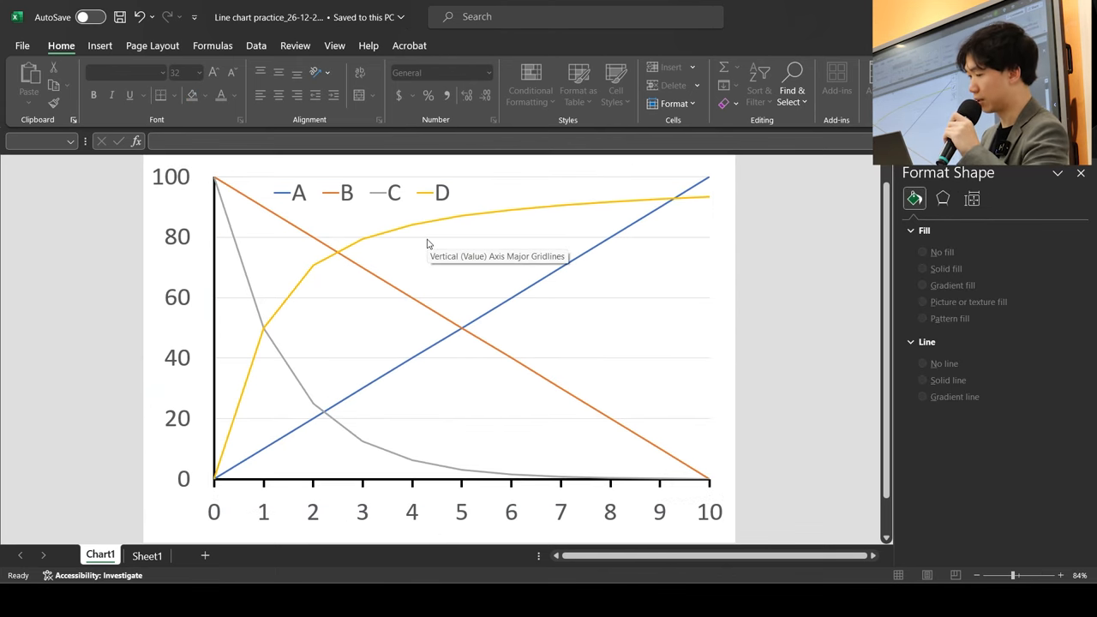
left_click(429, 244)
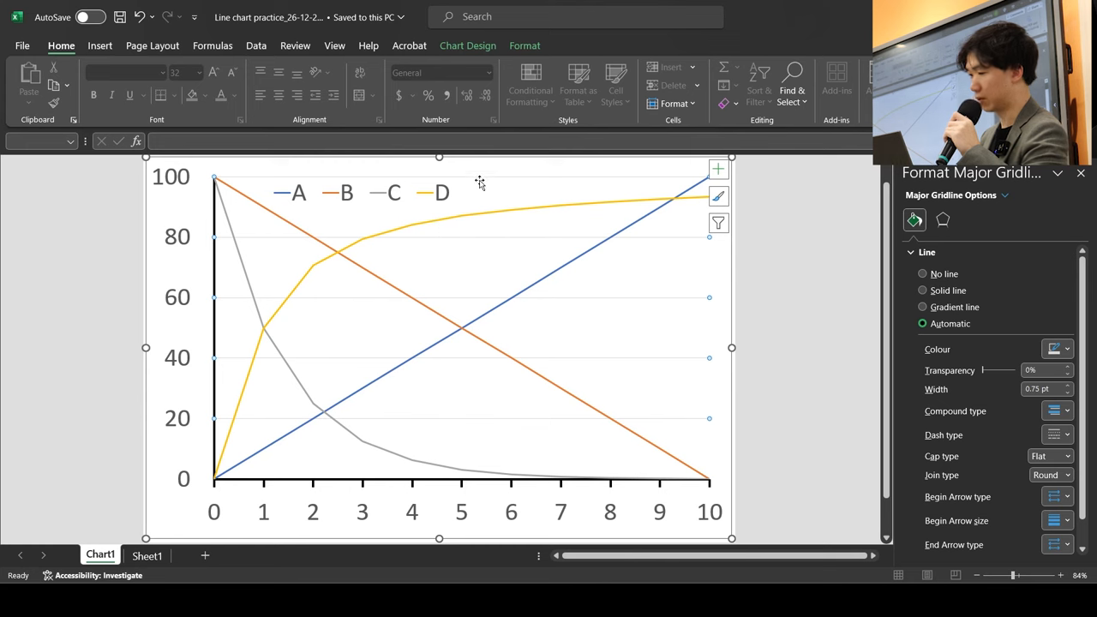
left_click(1067, 434)
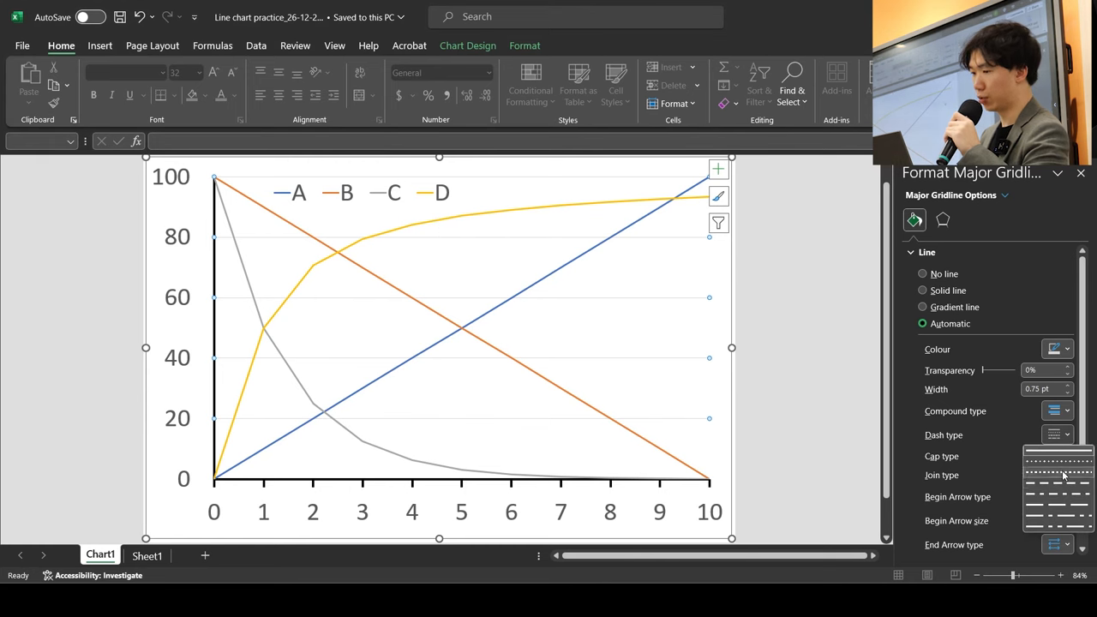
left_click(923, 290)
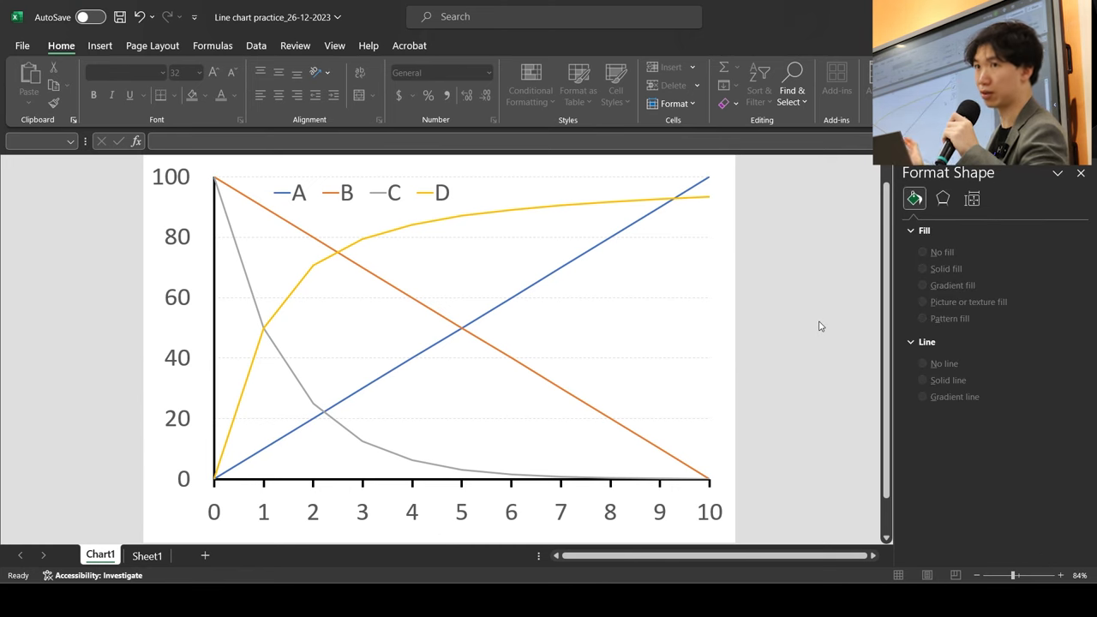
left_click(411, 225)
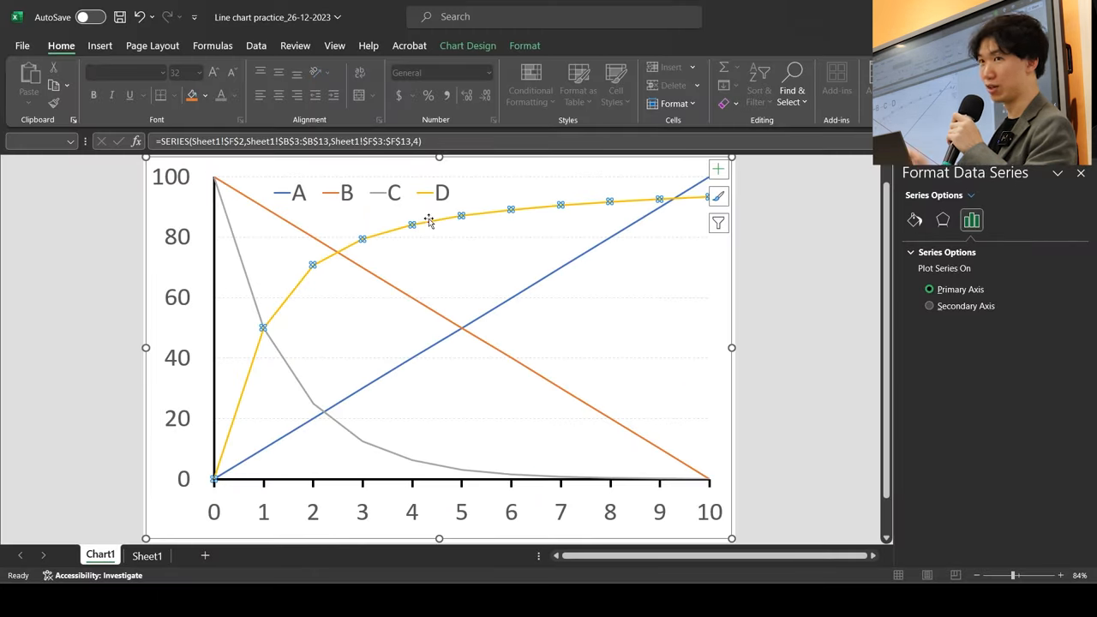
mouse_move(915, 220)
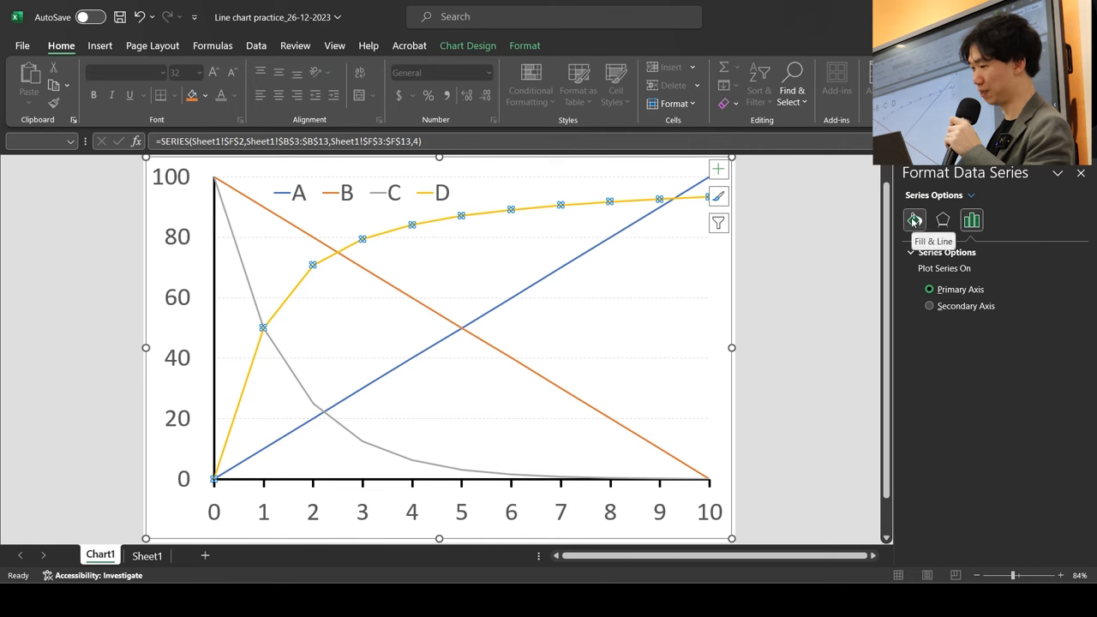
Enable Smoothed line for the yellow D and grey C series
left_click(915, 221)
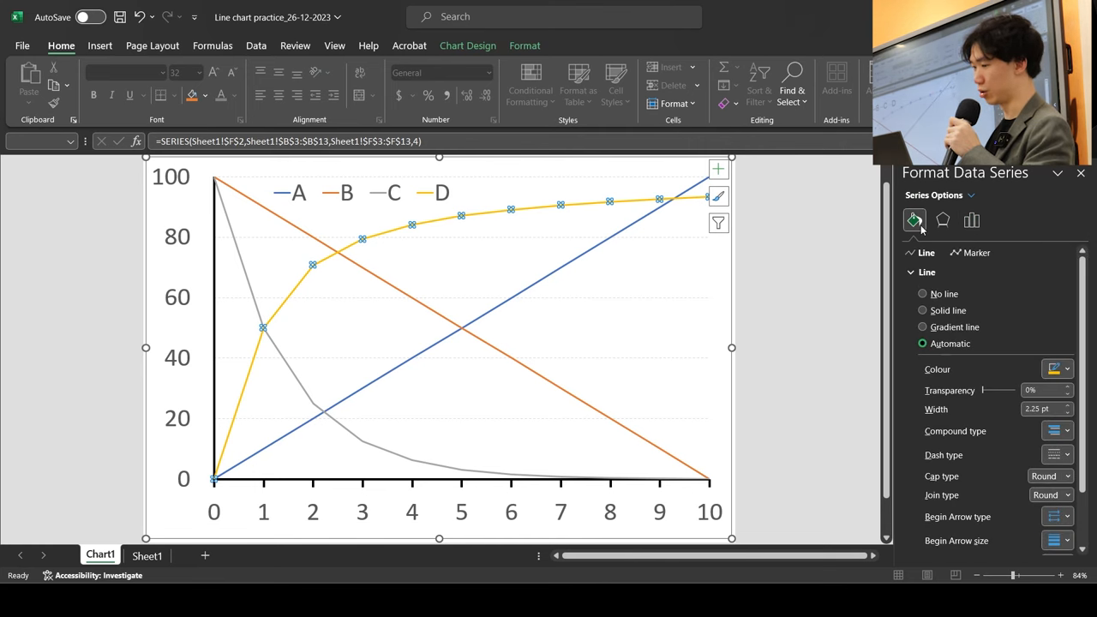
scroll("down", 3)
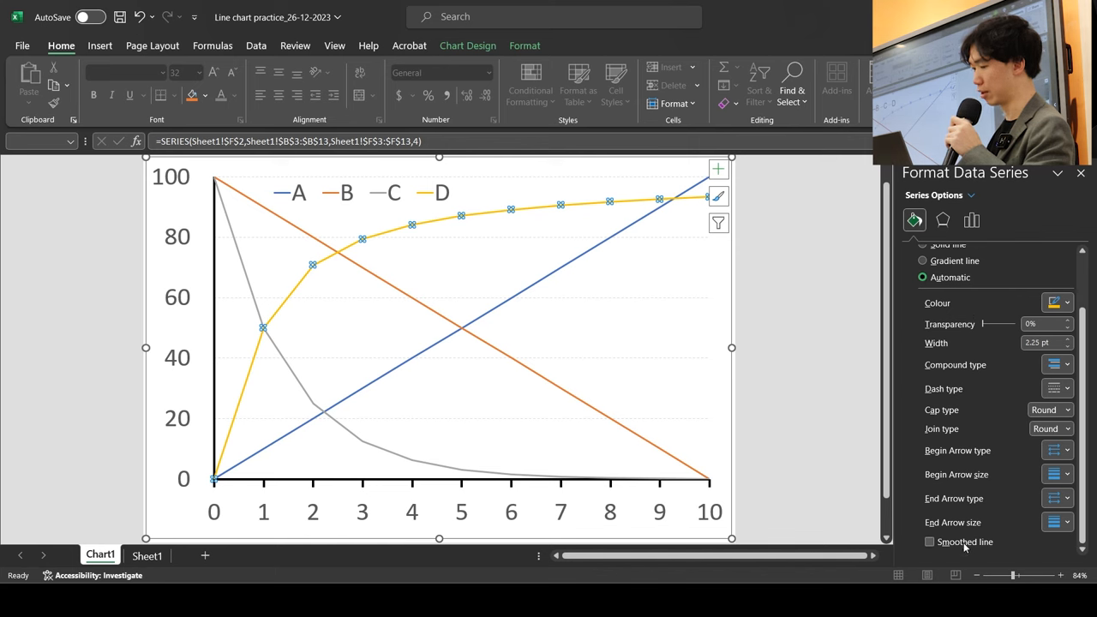
left_click(930, 542)
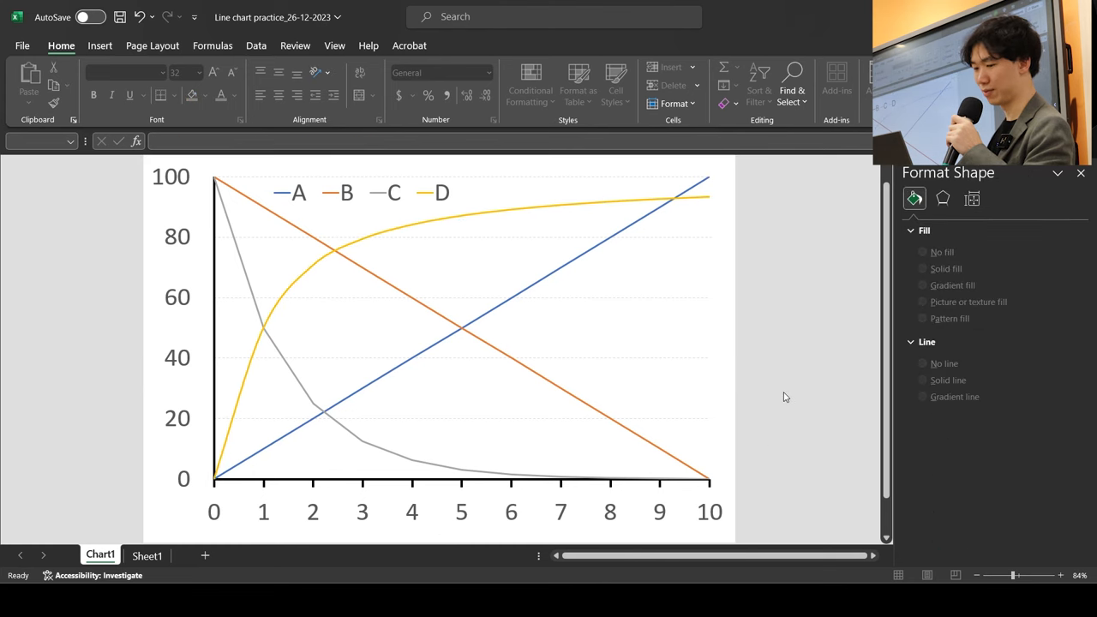
mouse_move(443, 428)
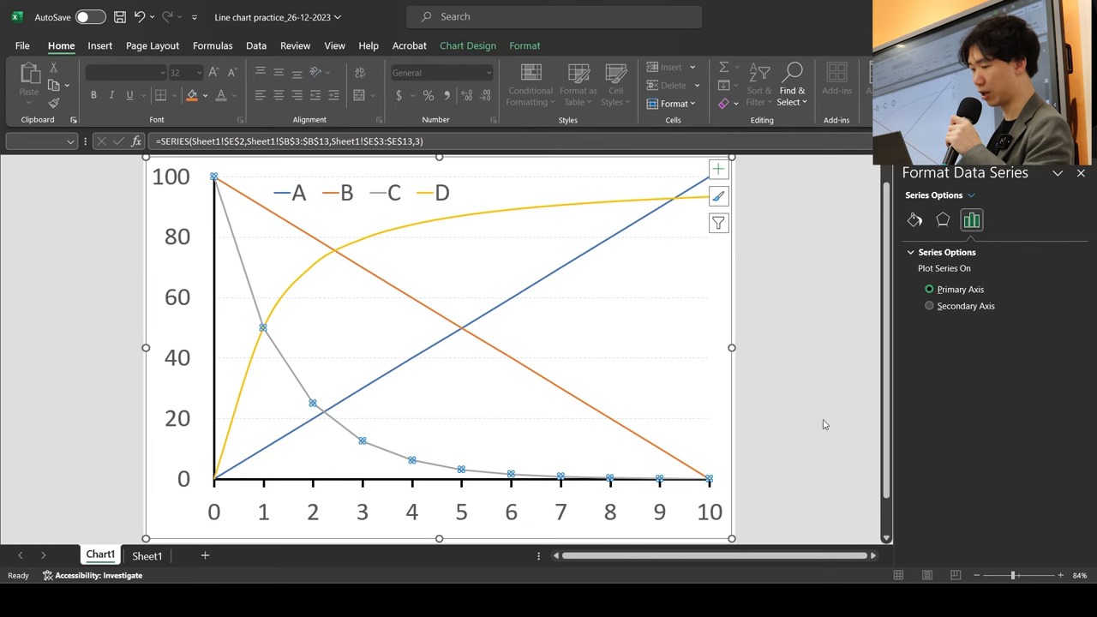
left_click(915, 220)
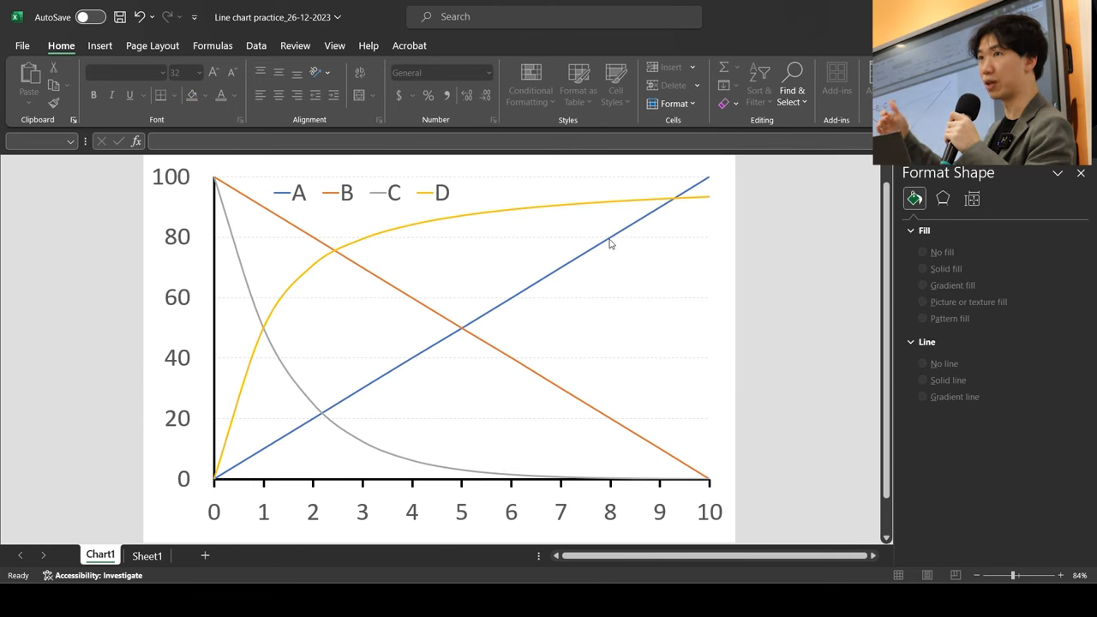
mouse_move(391, 287)
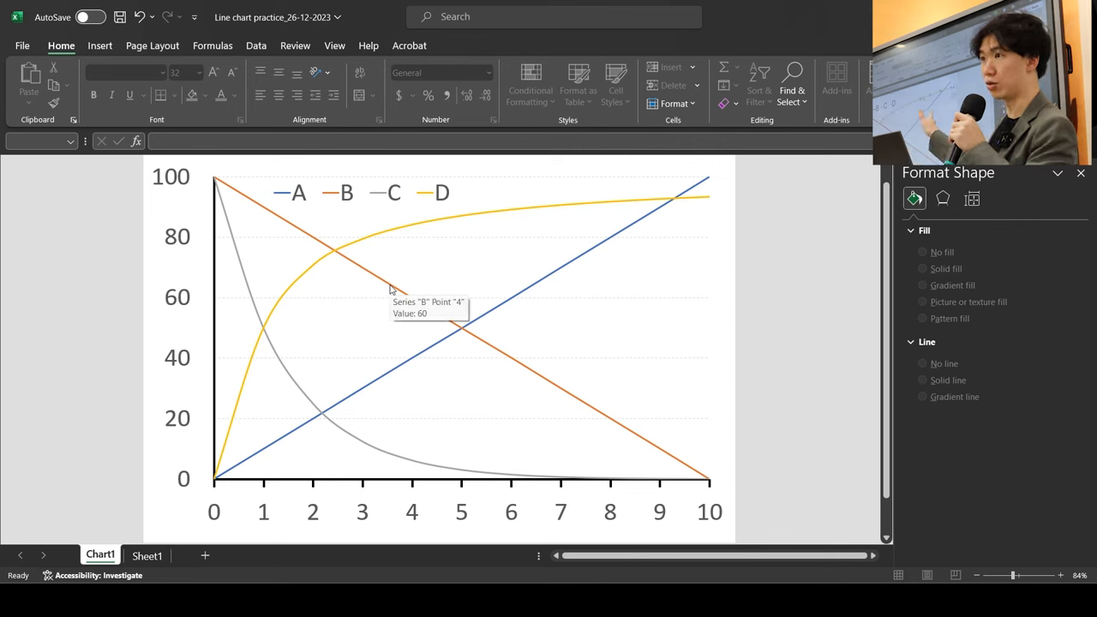
Recolour the series B line dark red
left_click(1061, 368)
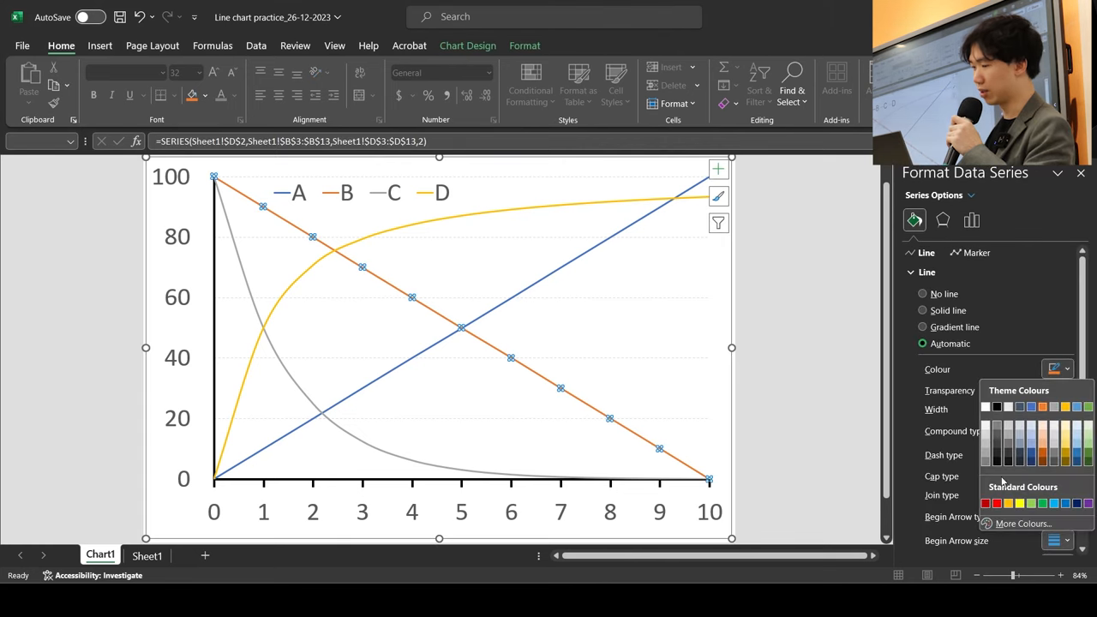
left_click(986, 503)
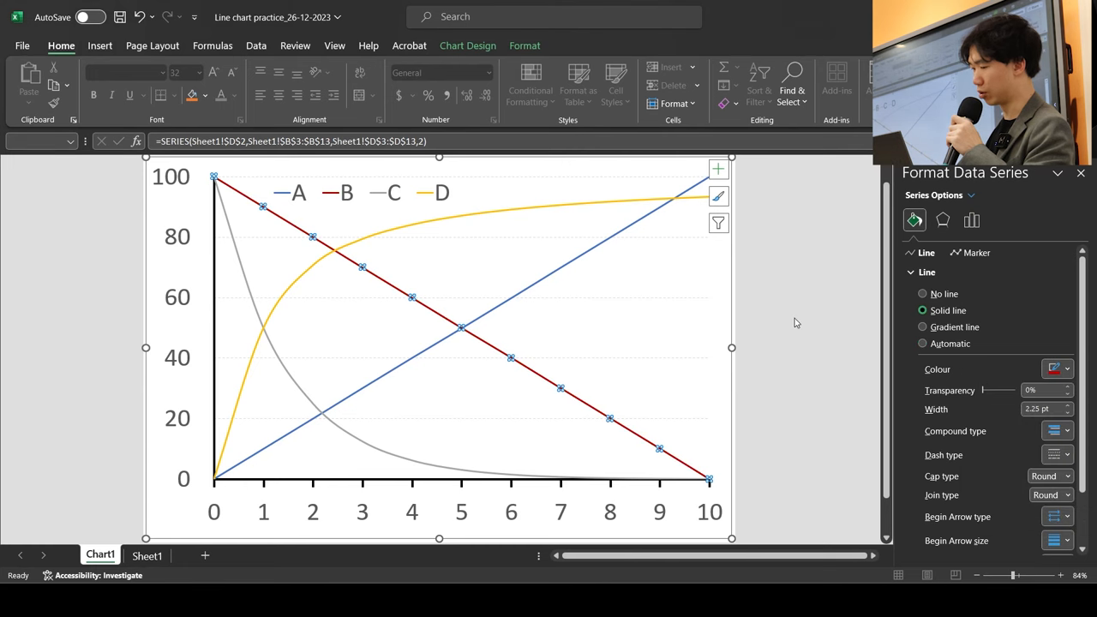
left_click(566, 211)
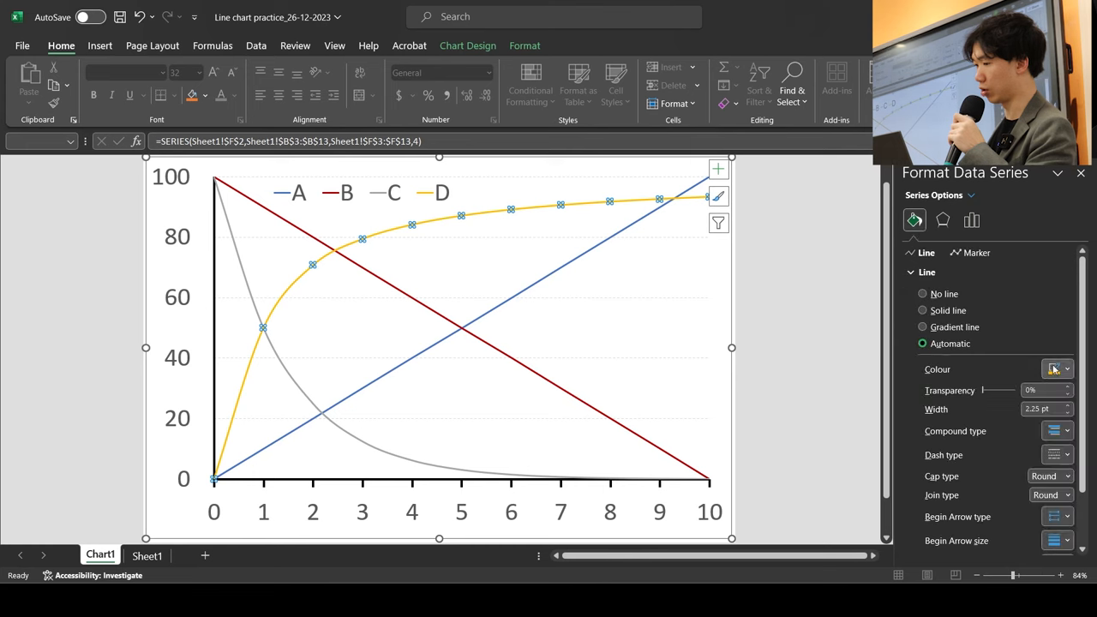
Recolour the series D line light blue and reselect the chart
left_click(1066, 369)
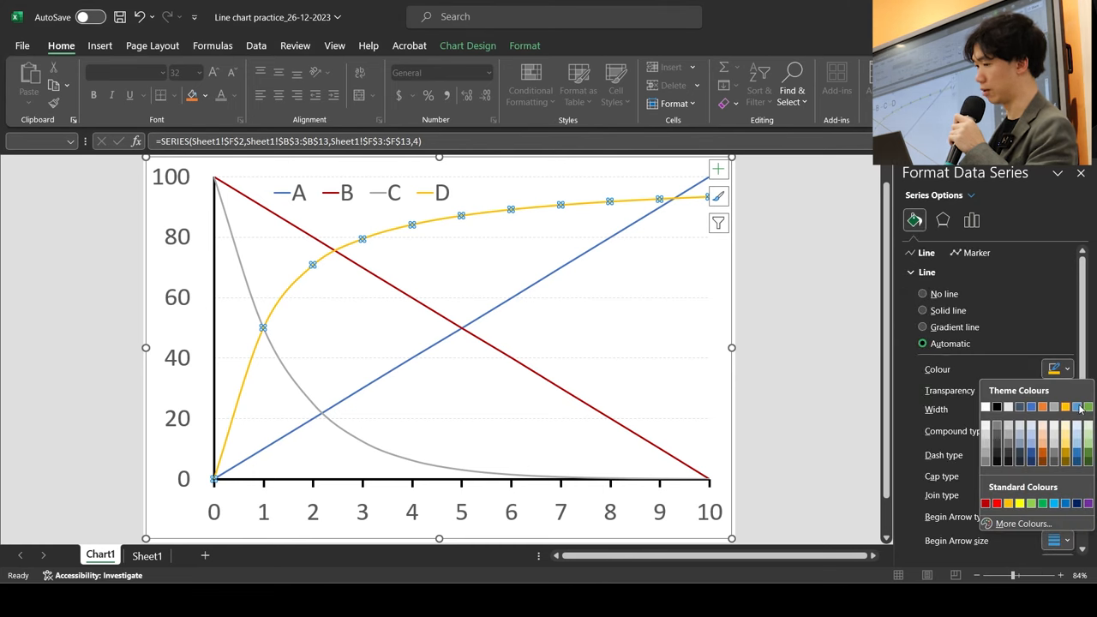
left_click(1081, 407)
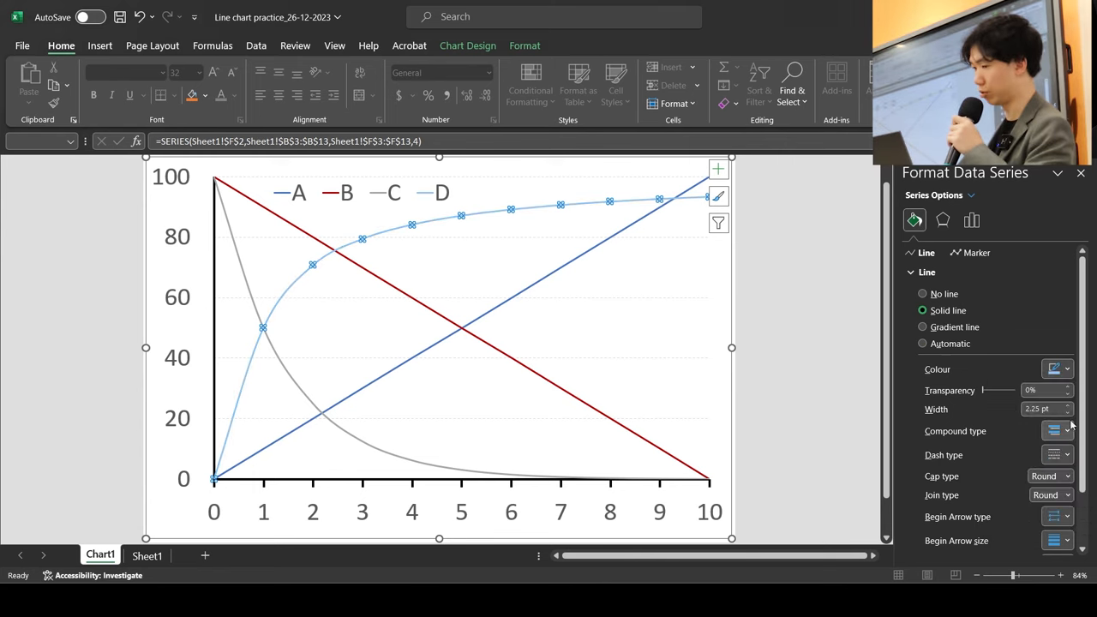
left_click(497, 219)
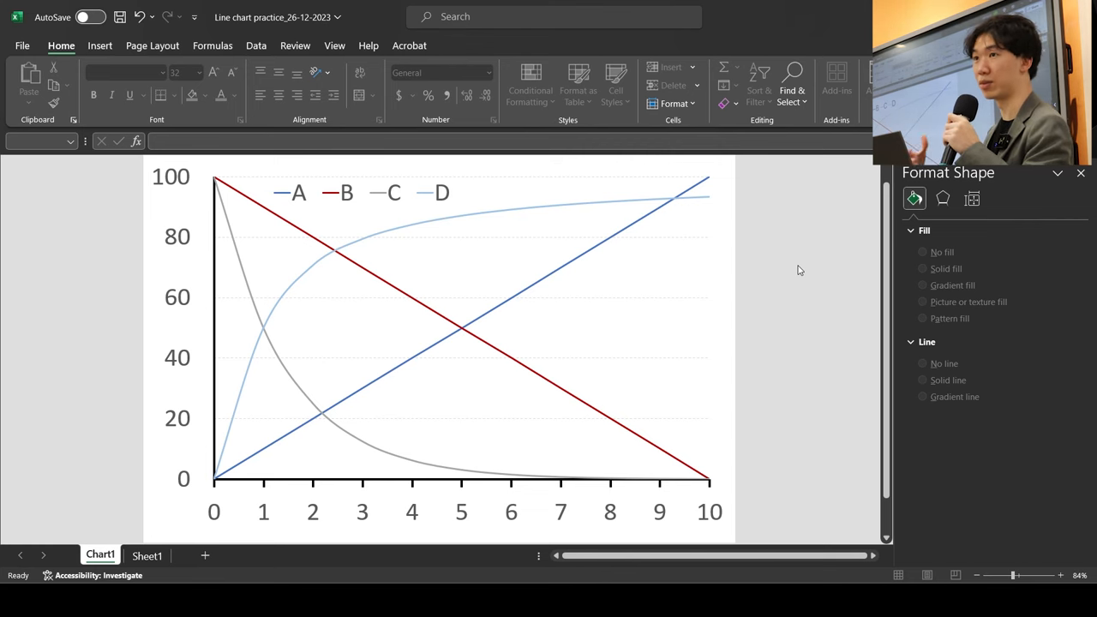
left_click(439, 342)
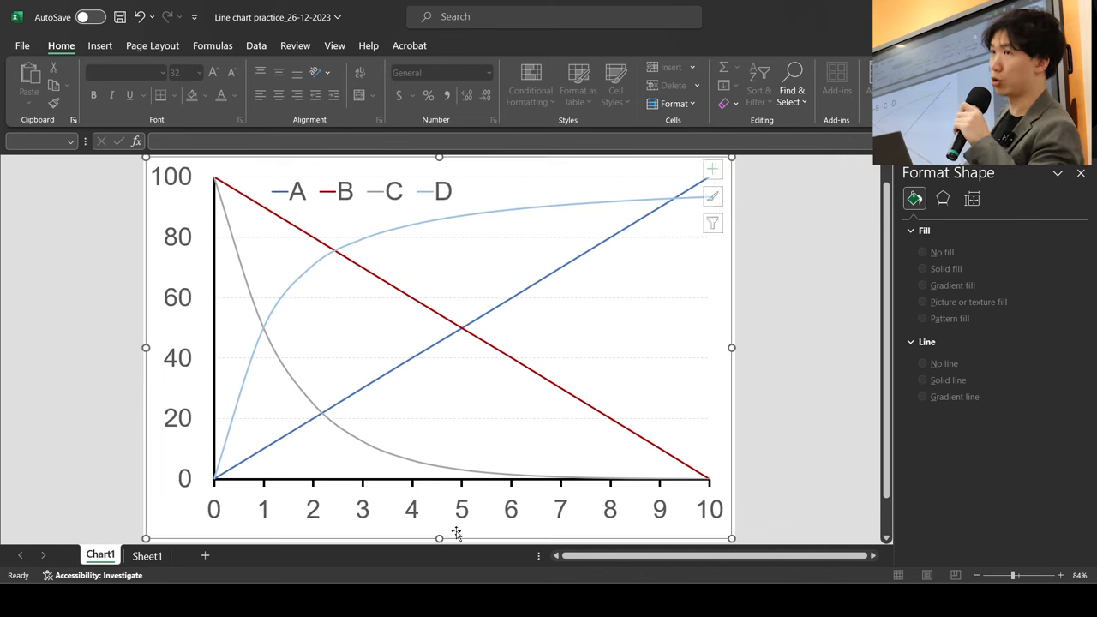
Add a Primary Horizontal axis title through Chart Design > Add Chart Element
left_click(439, 343)
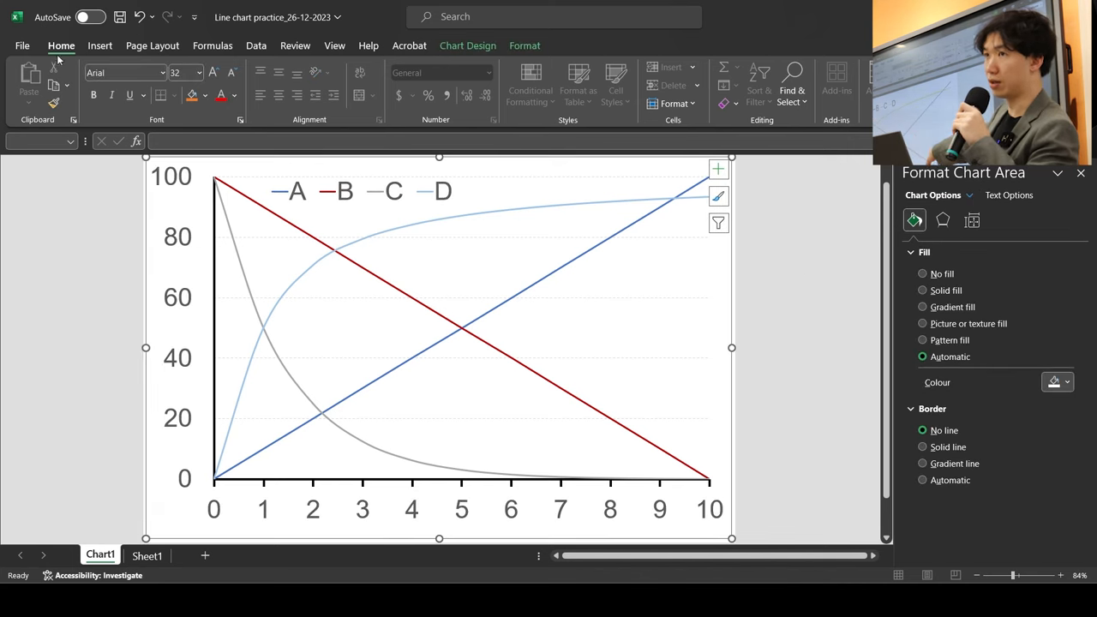
mouse_move(360, 53)
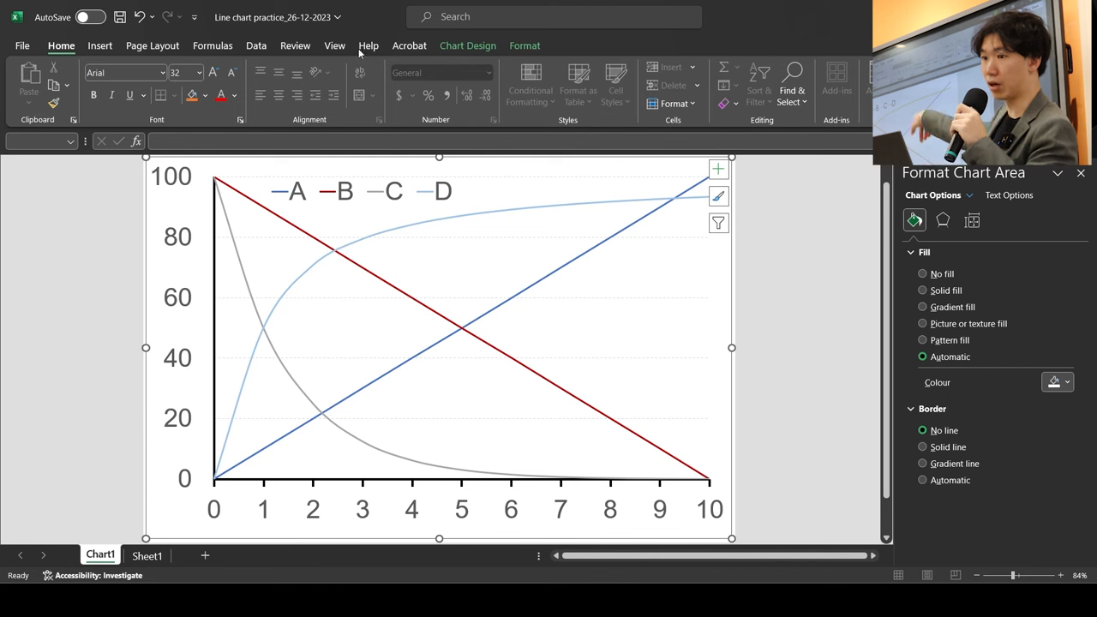
left_click(524, 46)
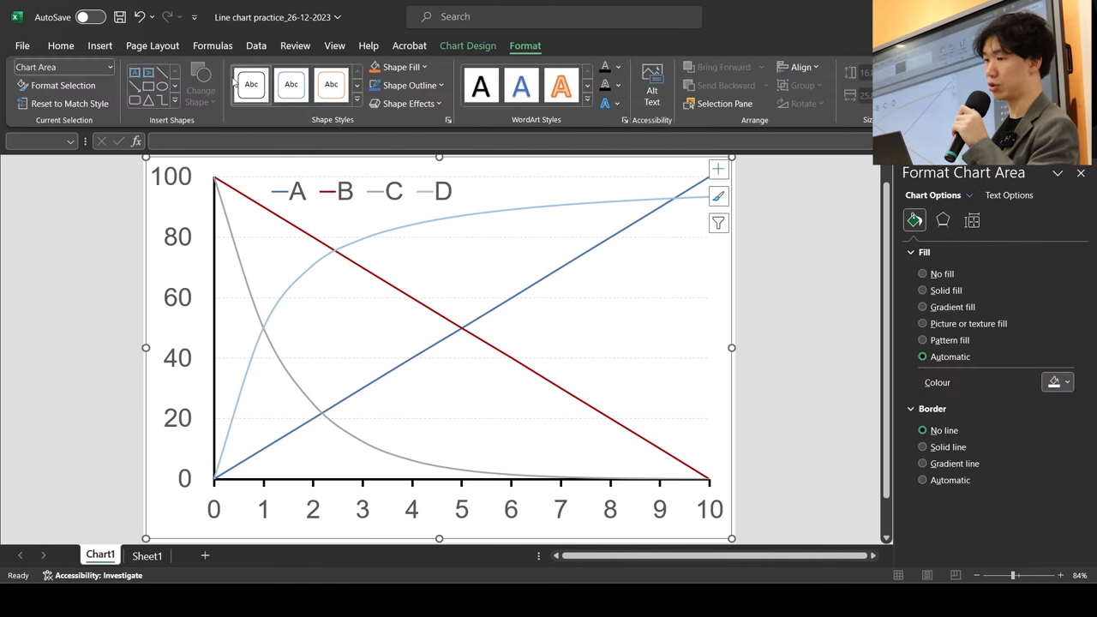
left_click(468, 45)
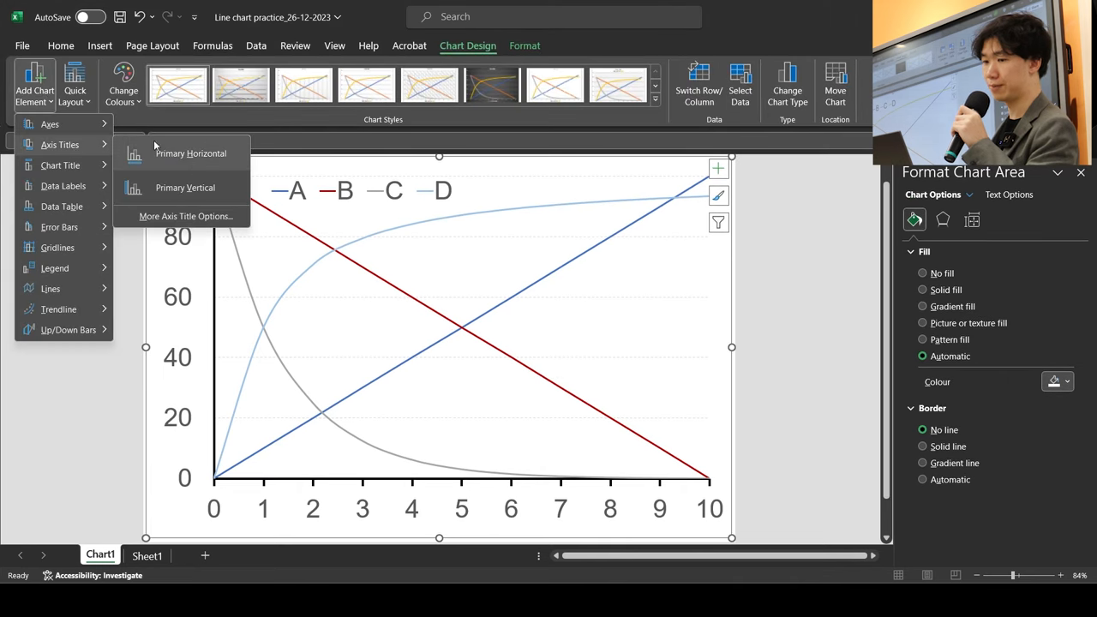
left_click(191, 153)
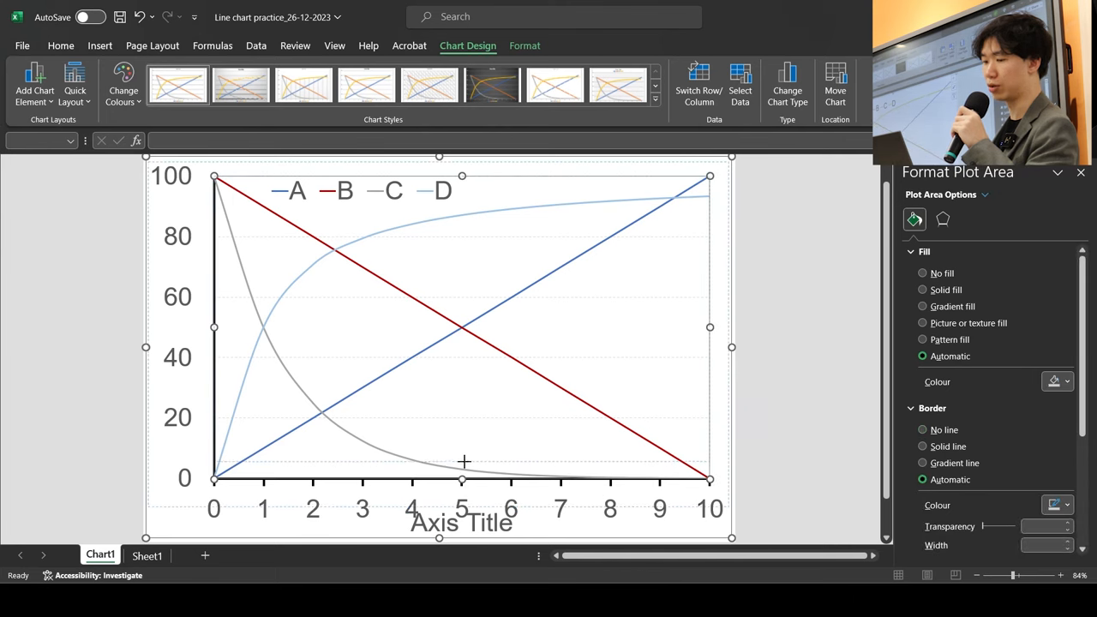
Title the horizontal axis 'Time (hour)' and add a Primary Vertical axis title
left_click(461, 522)
type("Time )")
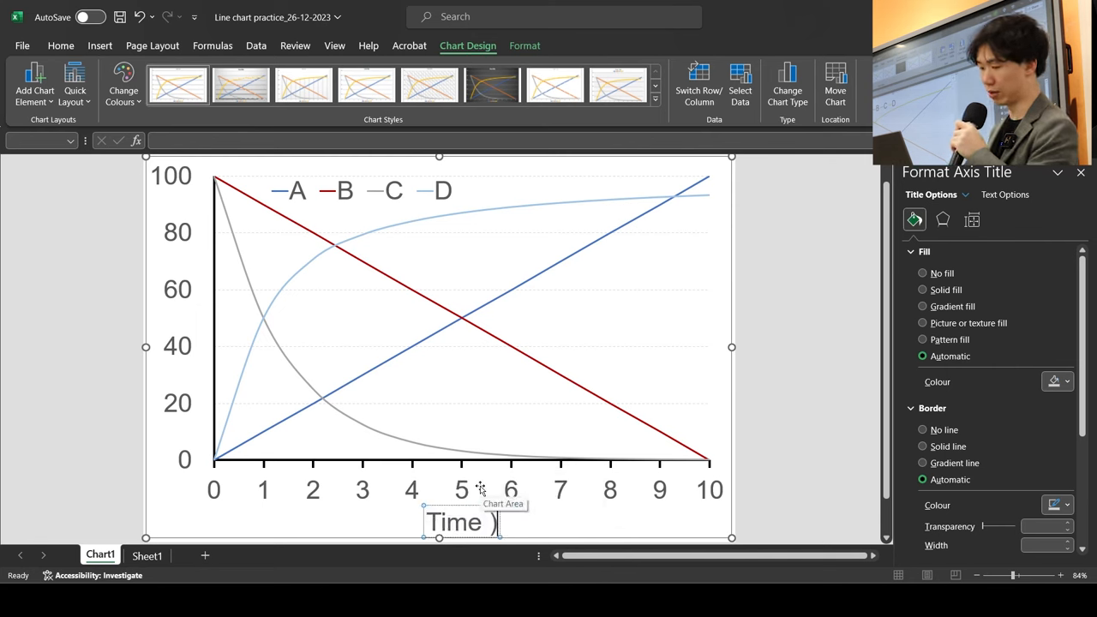
type("(")
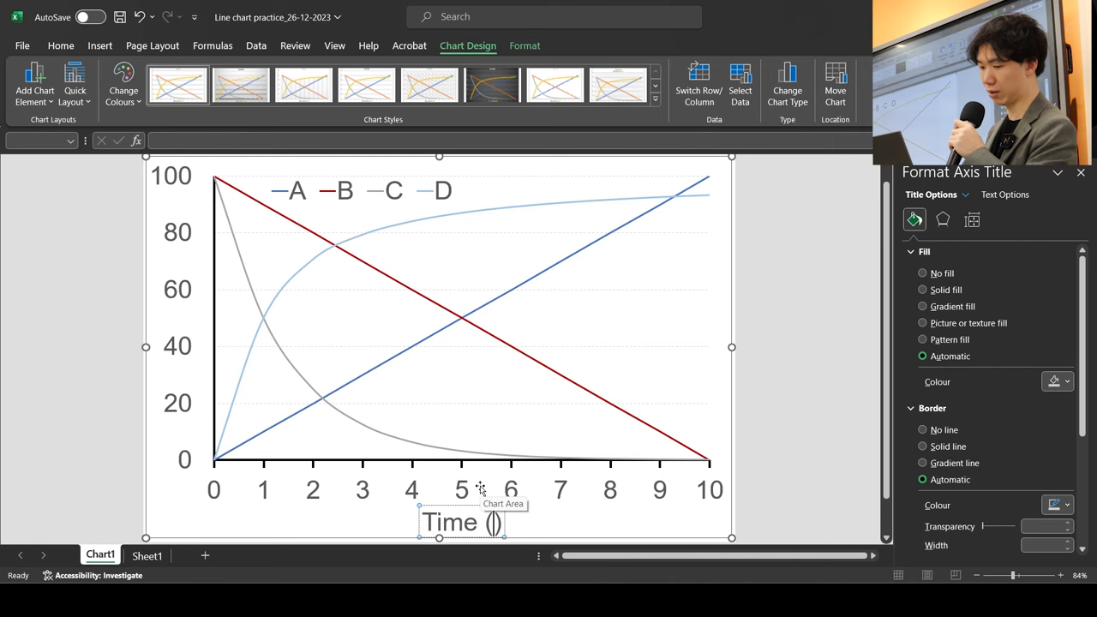
type("hour")
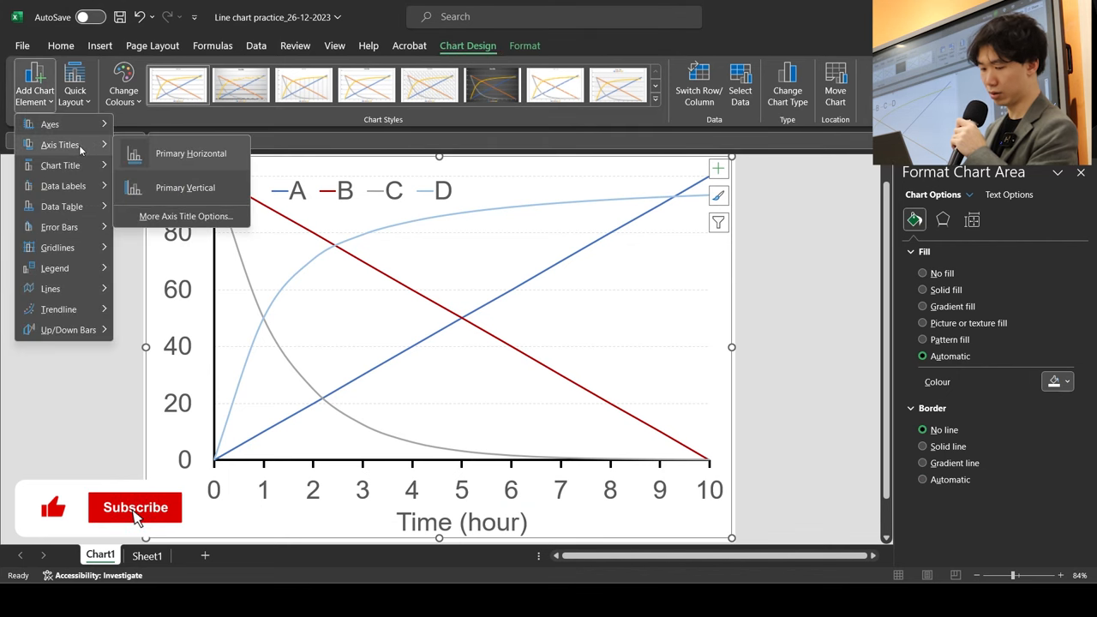
left_click(185, 187)
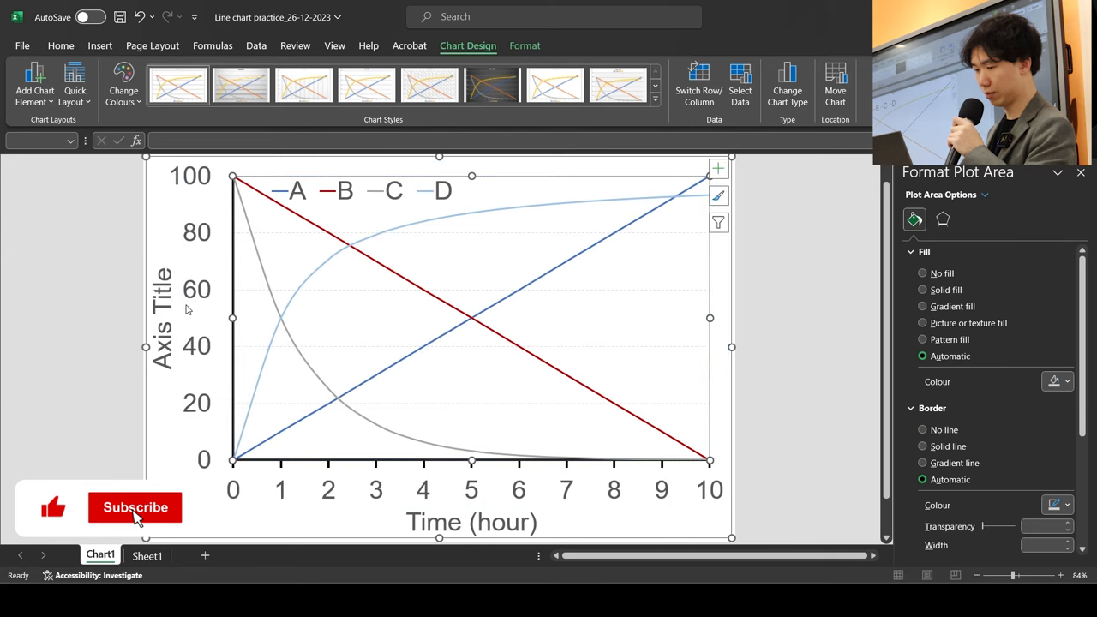
left_click(163, 317)
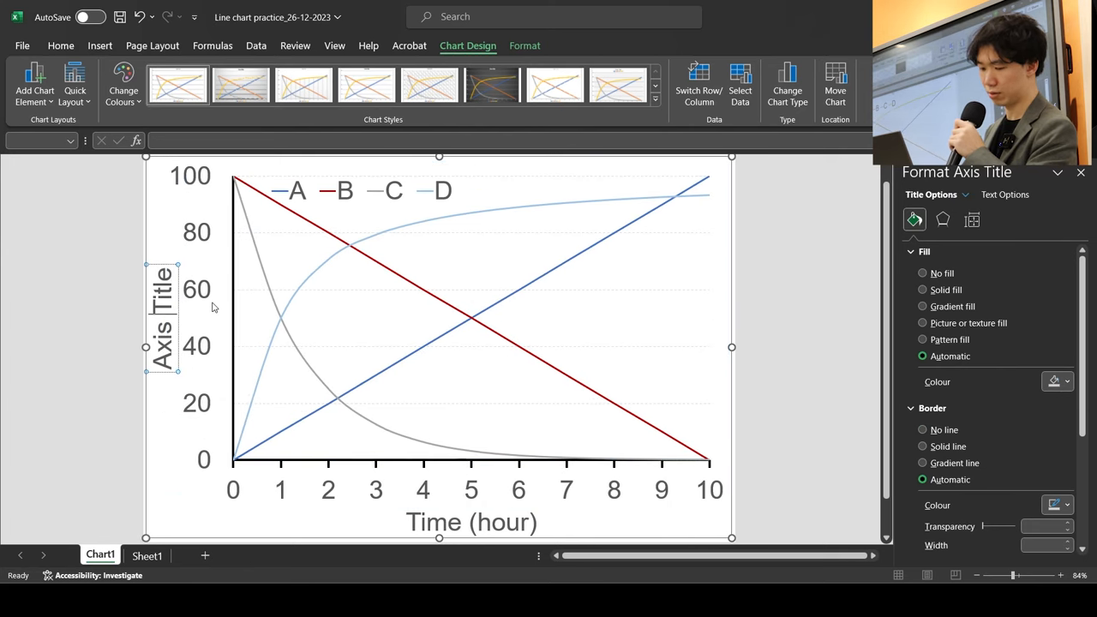